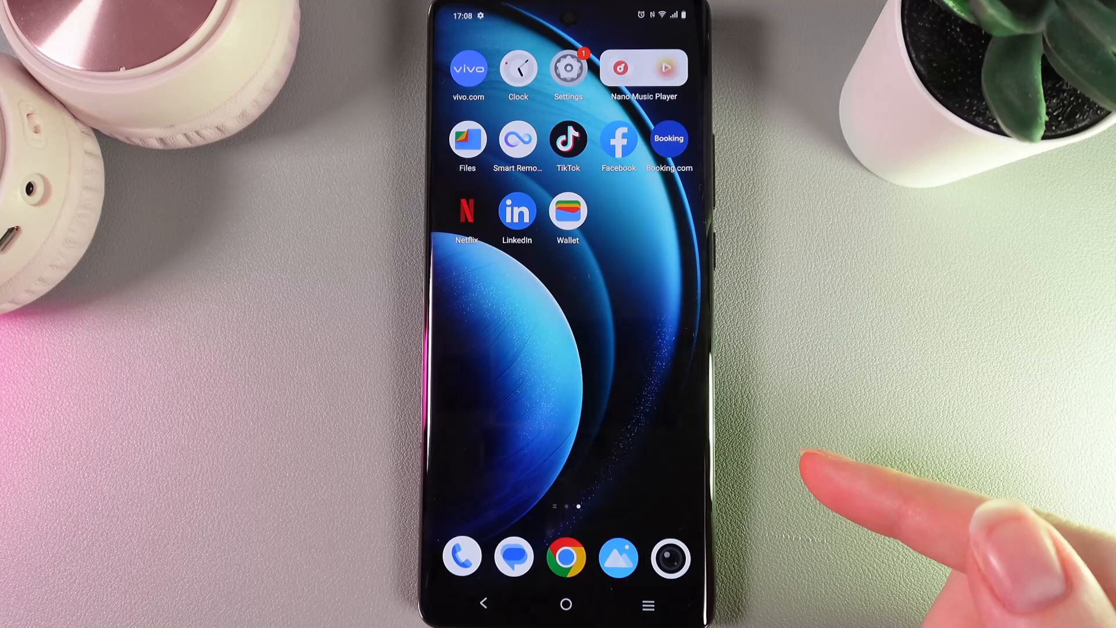
Navigate Settings > Apps > See all apps and scroll down the installed-apps list
{"action": "left_click", "coordinate": [567, 67]}
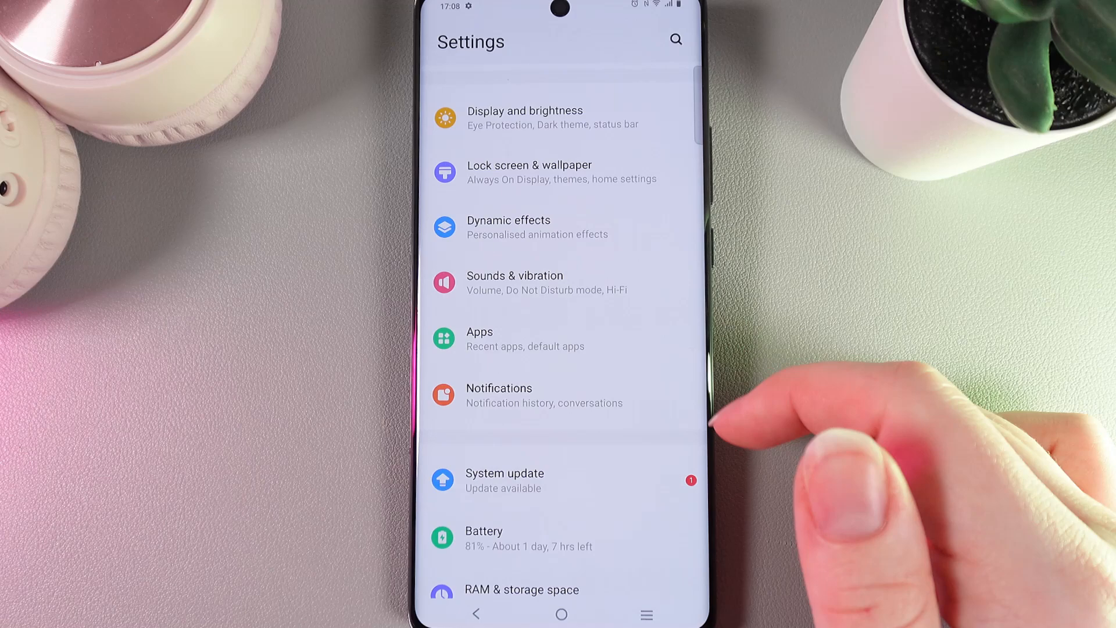
{"action": "left_click", "coordinate": [480, 338]}
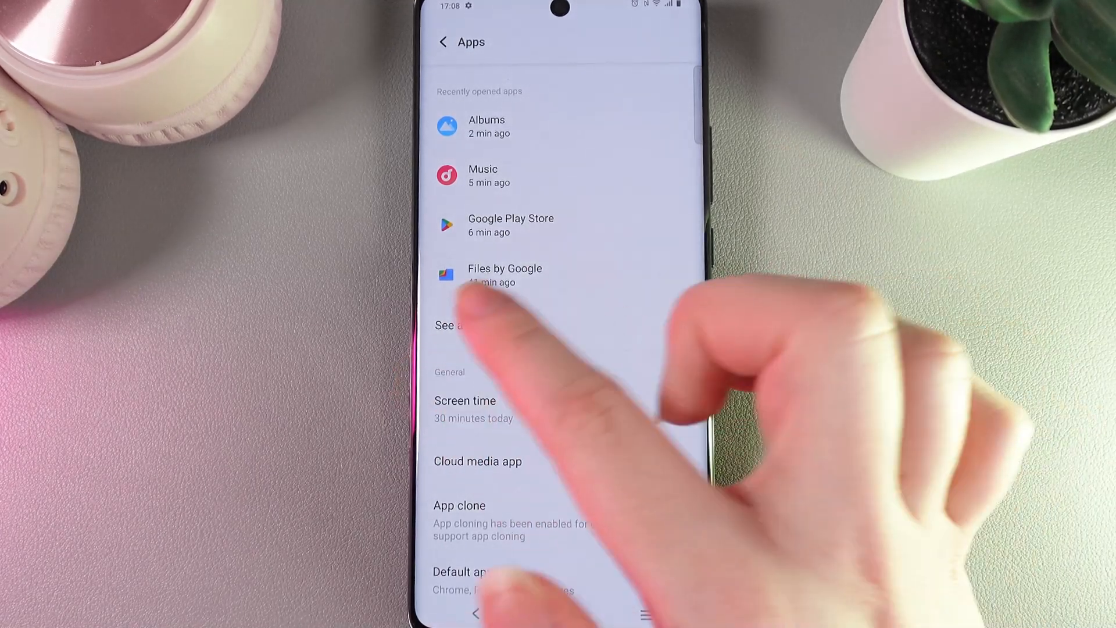
{"action": "left_click", "coordinate": [451, 325]}
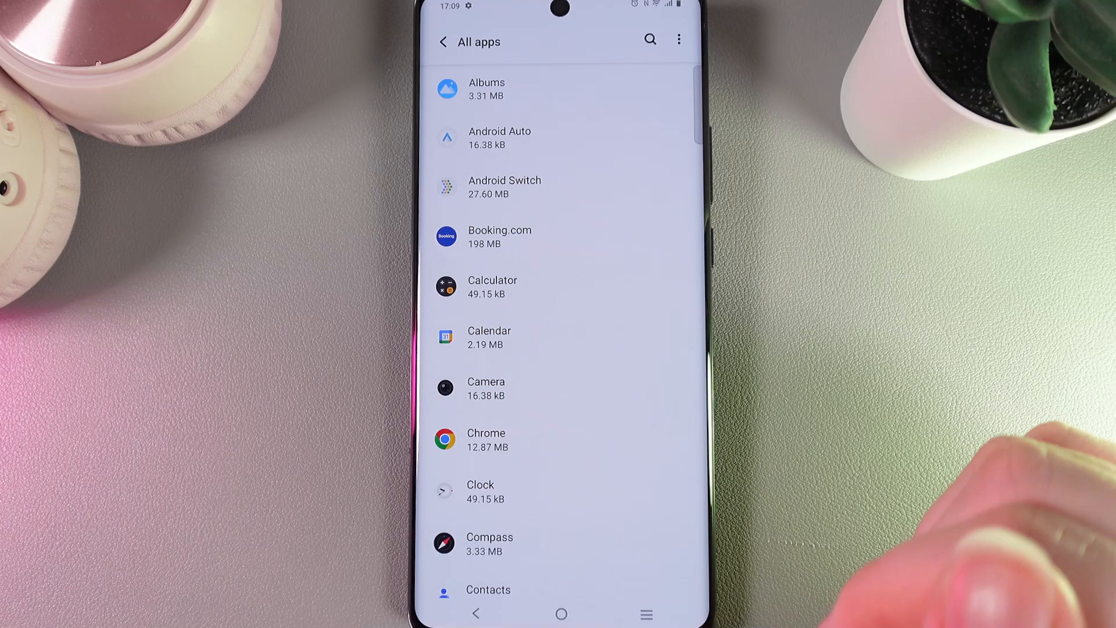
{"action": "scroll", "scroll_direction": "down", "scroll_amount": 3}
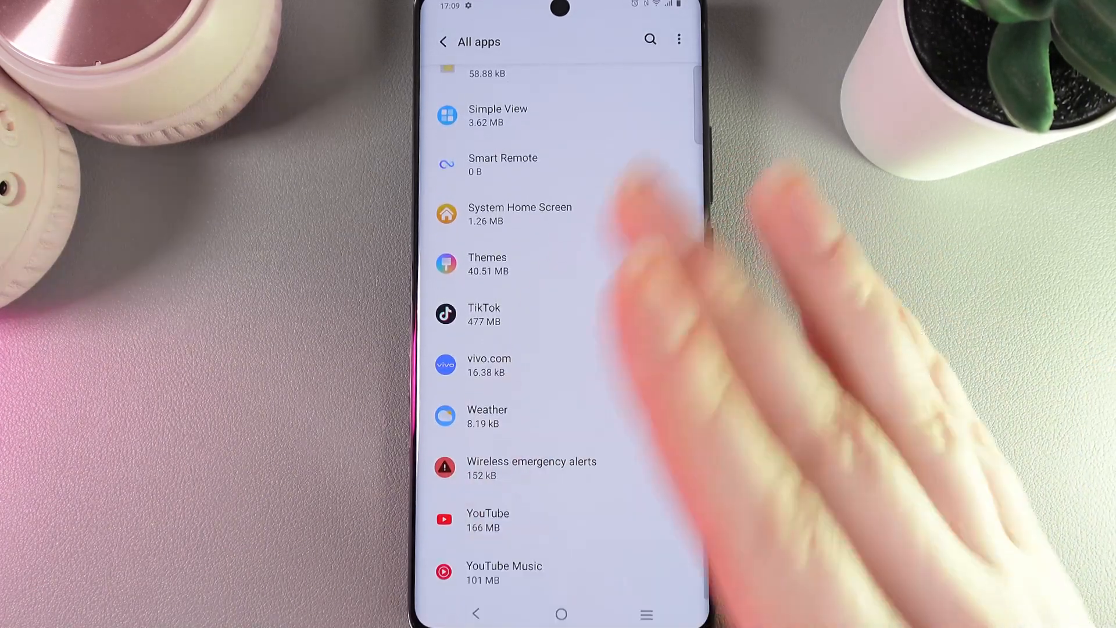
Look through TikTok's App info page, then return to the all-apps list
{"action": "left_click", "coordinate": [483, 314]}
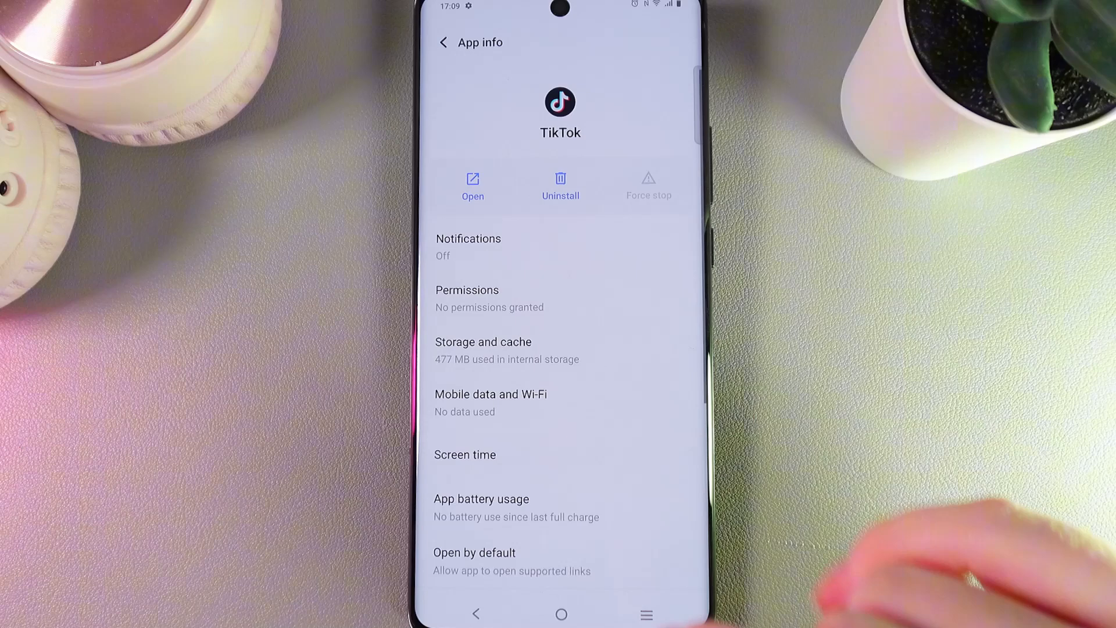
{"action": "scroll", "scroll_direction": "down", "scroll_amount": 3}
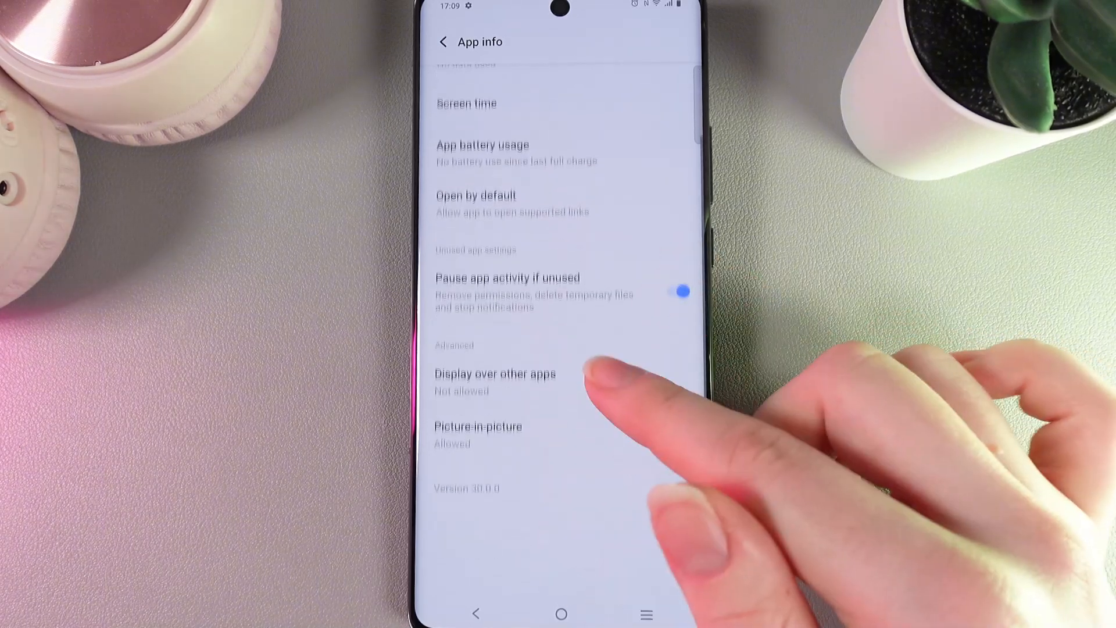
{"action": "scroll", "scroll_direction": "down", "scroll_amount": 3}
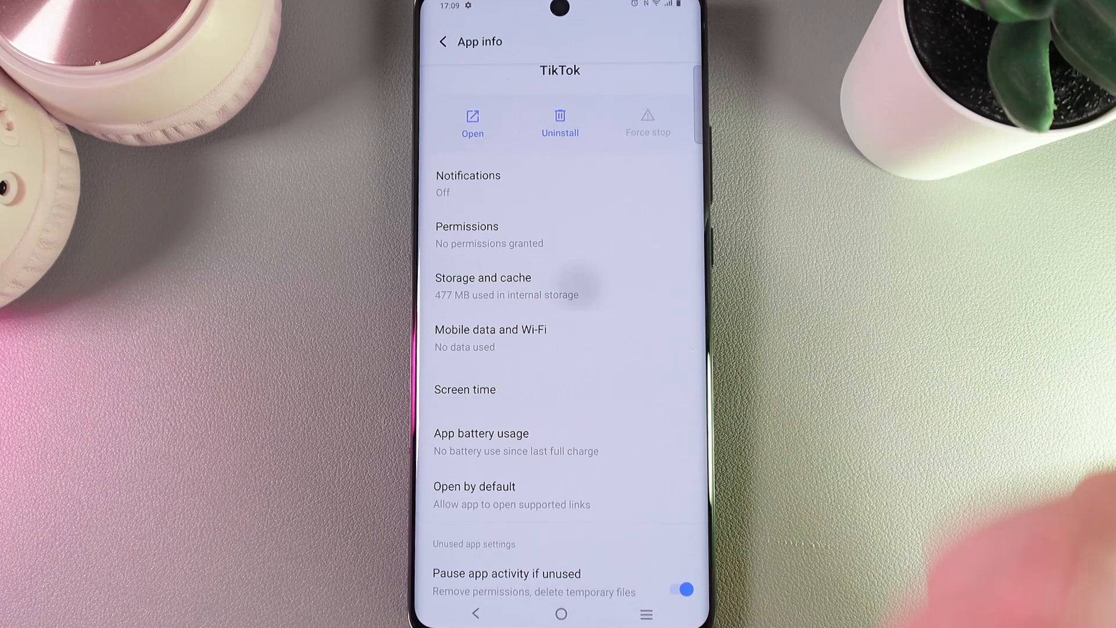
{"action": "left_click", "coordinate": [483, 284]}
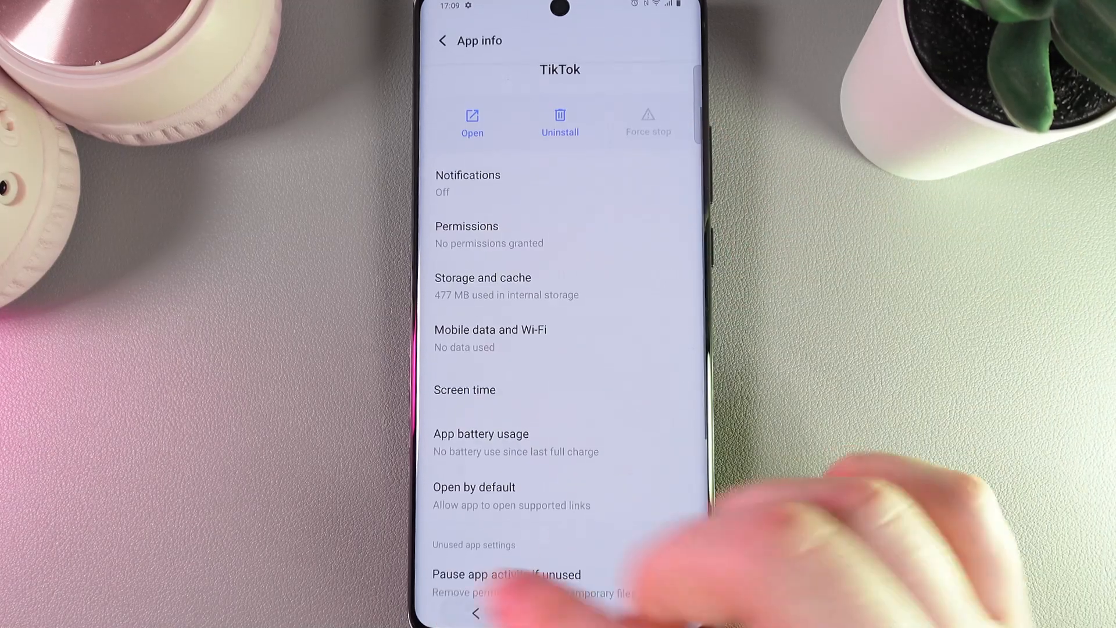
{"action": "left_click", "coordinate": [441, 40]}
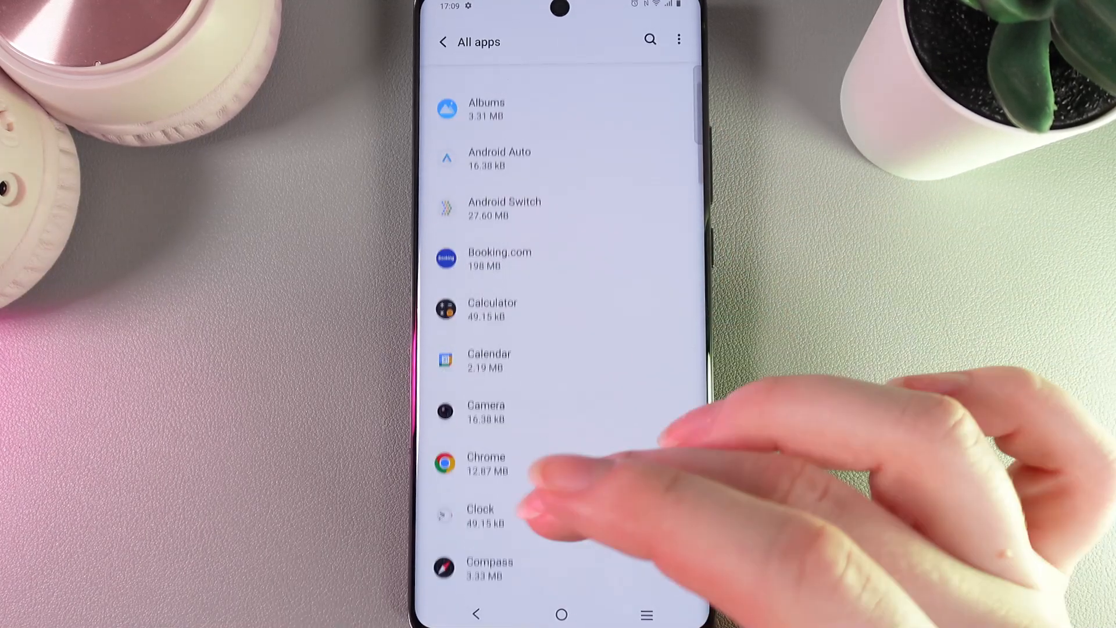
Clear Chrome's cached files from its Storage and cache page
{"action": "left_click", "coordinate": [486, 464]}
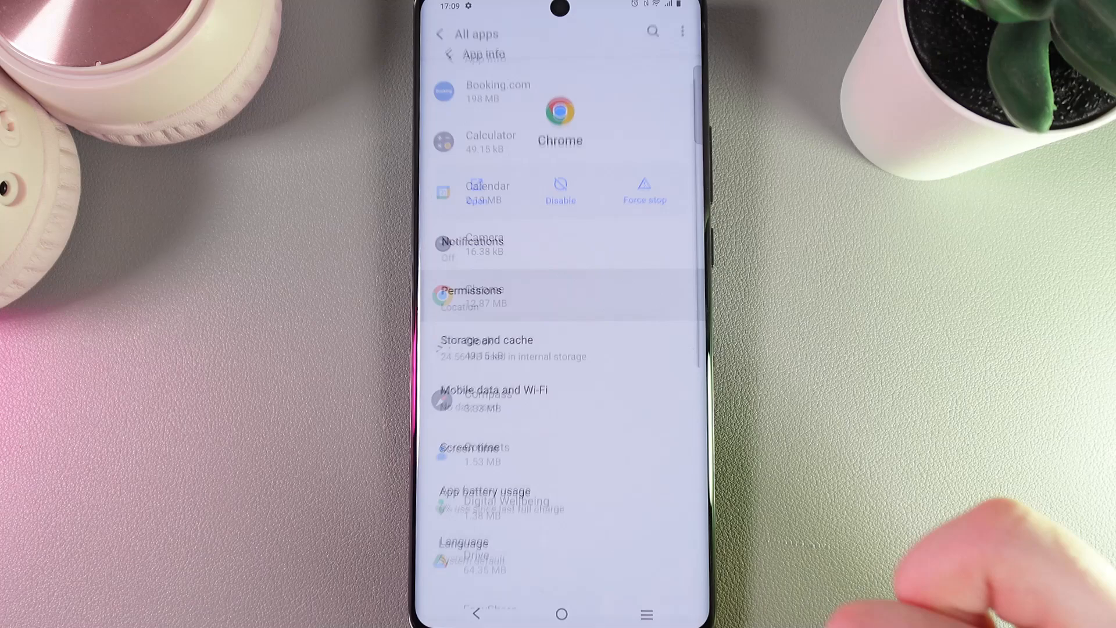
{"action": "left_click", "coordinate": [487, 339]}
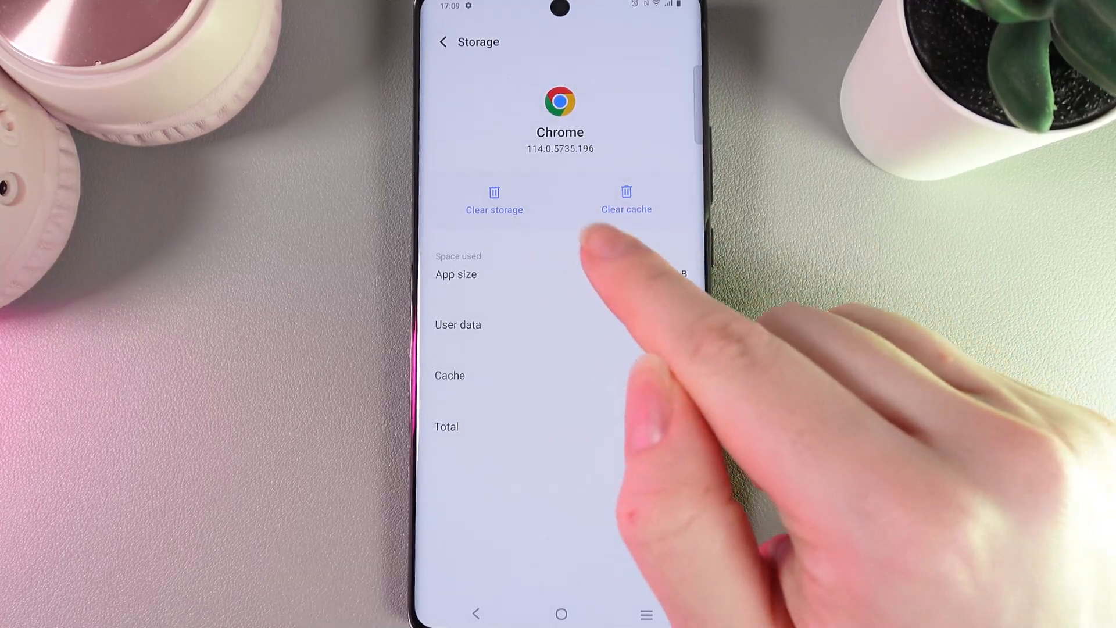
{"action": "left_click", "coordinate": [626, 199]}
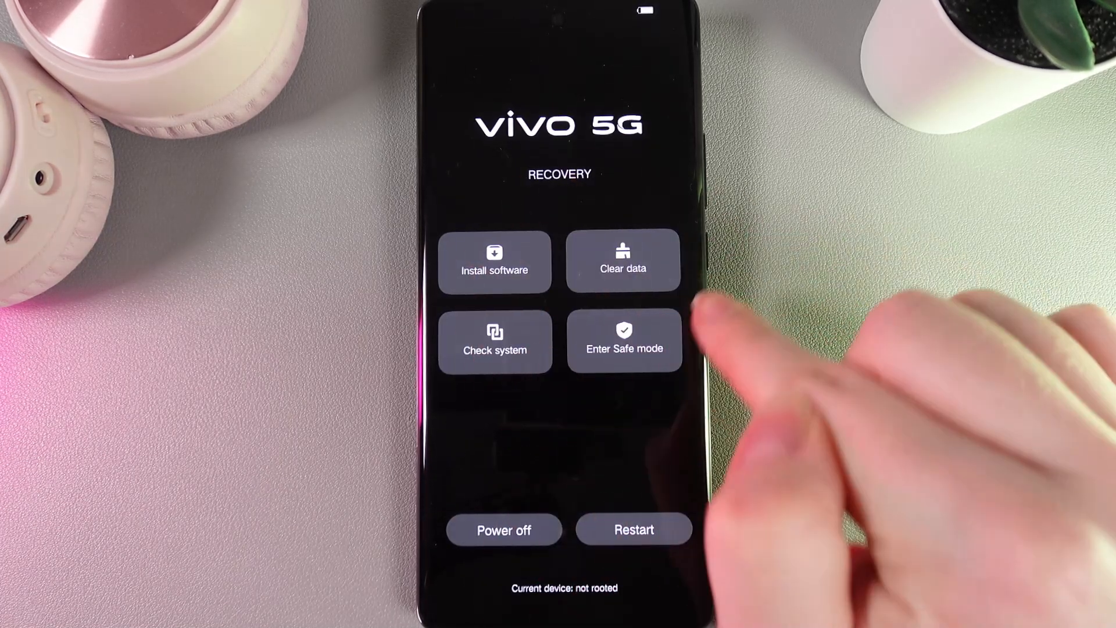
Wipe only the system cache via Clear data > Clear cache and confirm with OK
{"action": "left_click", "coordinate": [623, 260]}
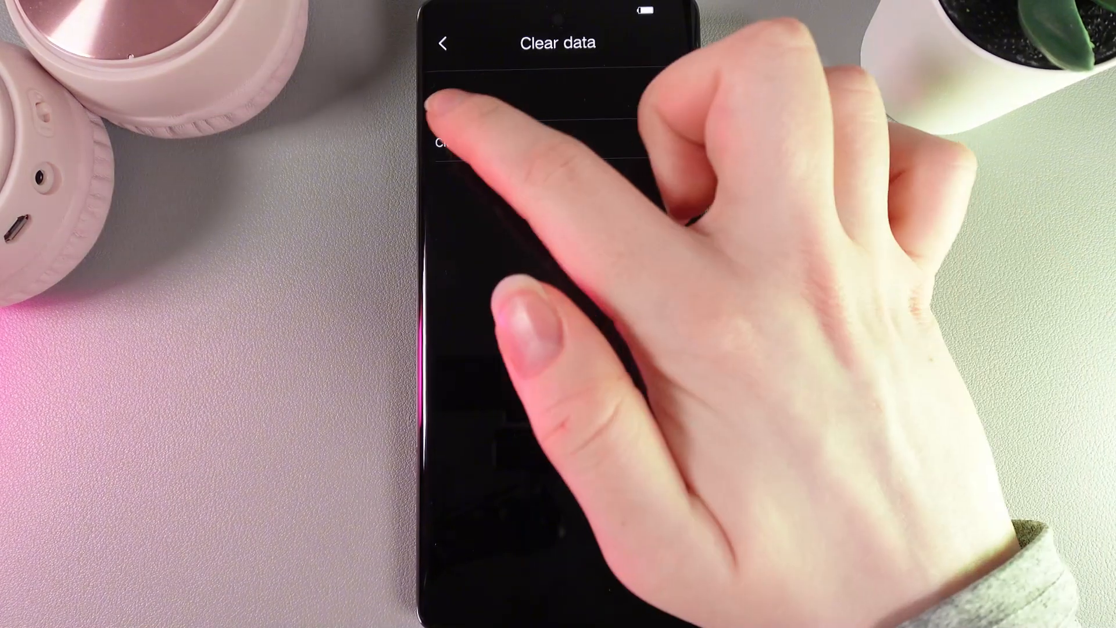
{"action": "left_click", "coordinate": [468, 103]}
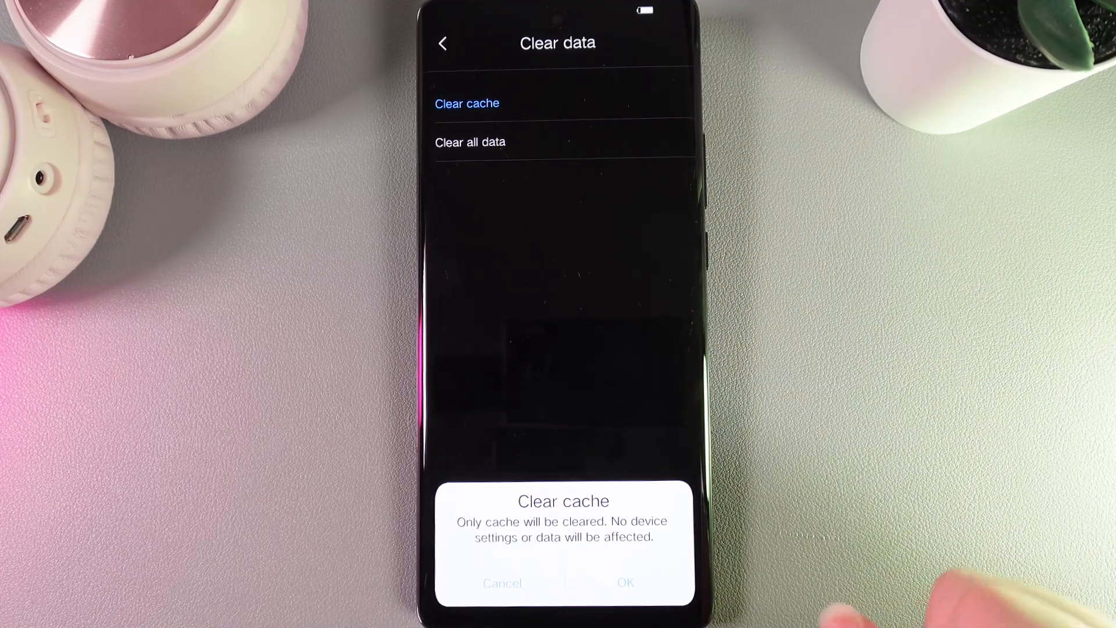
{"action": "left_click", "coordinate": [625, 583]}
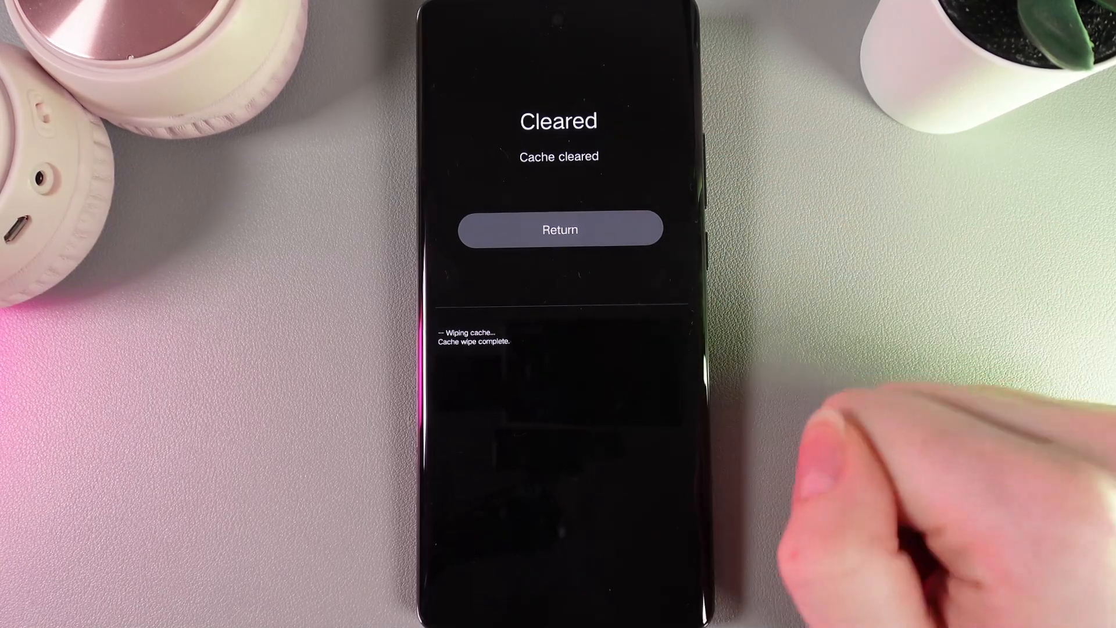
Return to the Recovery menu and choose Restart
{"action": "left_click", "coordinate": [559, 229]}
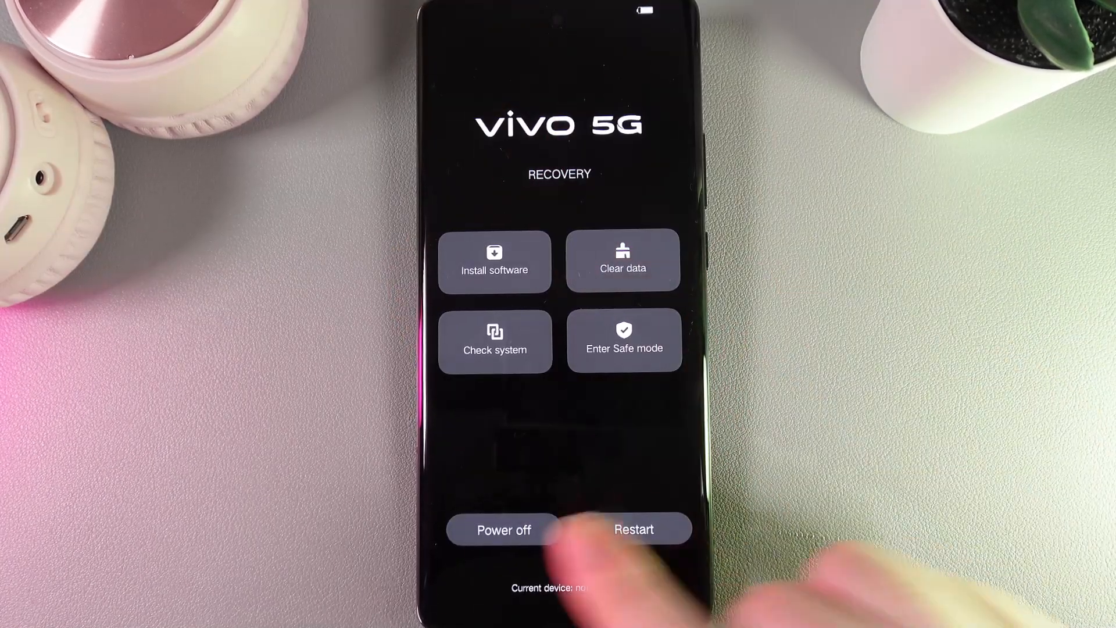
{"action": "left_click", "coordinate": [632, 529]}
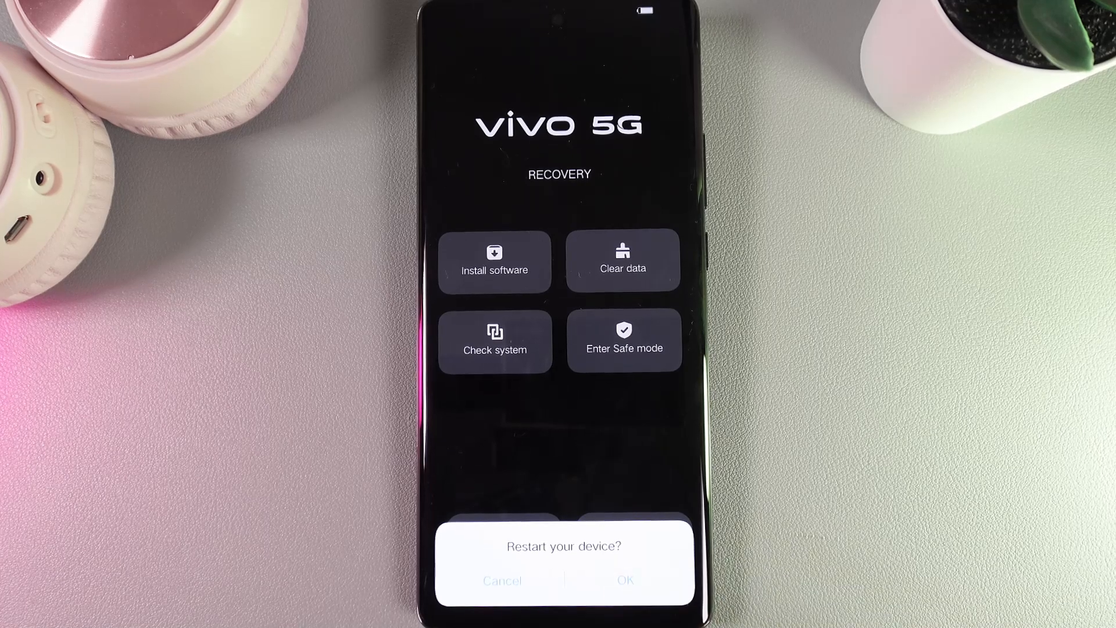